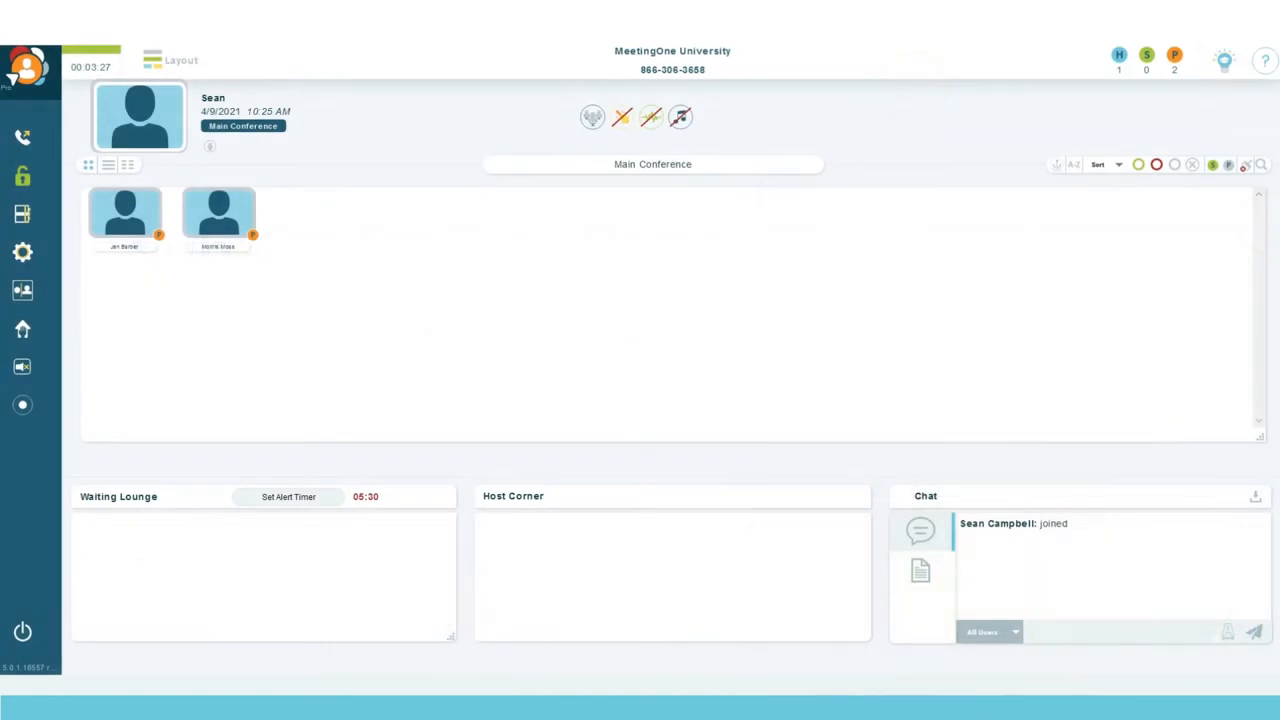
Step: Configure 8 rooms with manual assignment and self-moving allowed, then open them
click(23, 290)
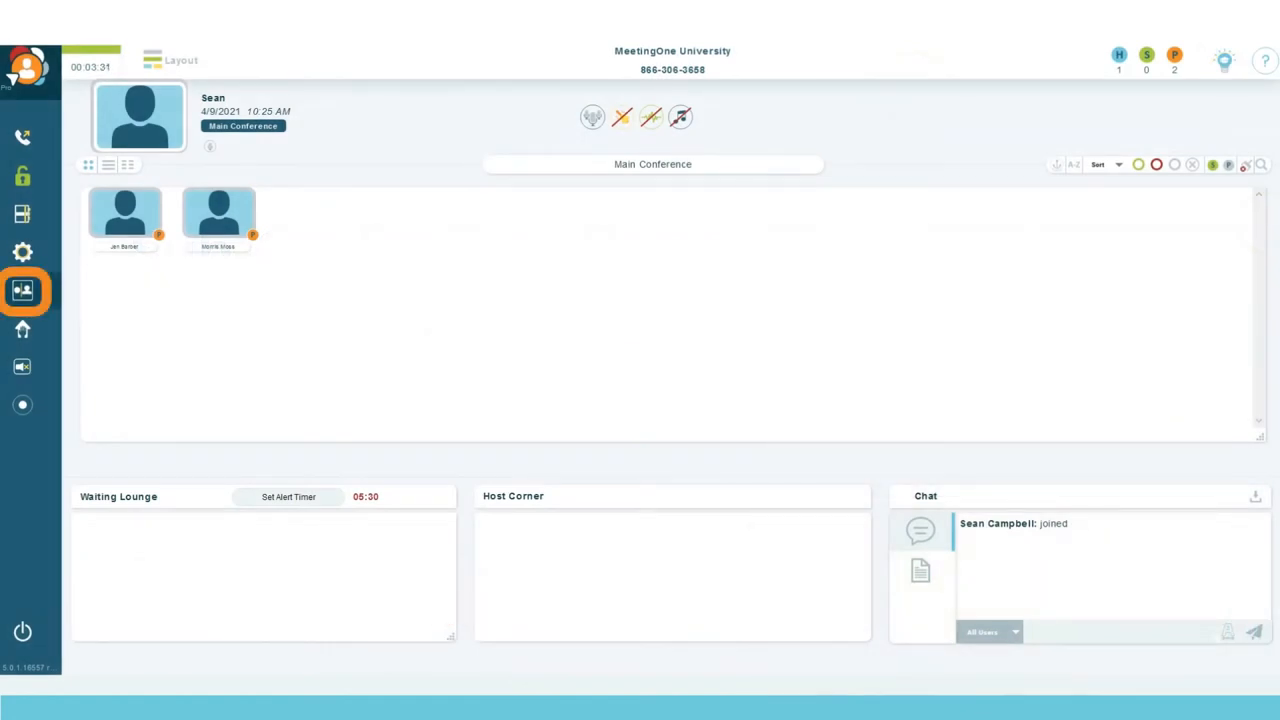
click(22, 291)
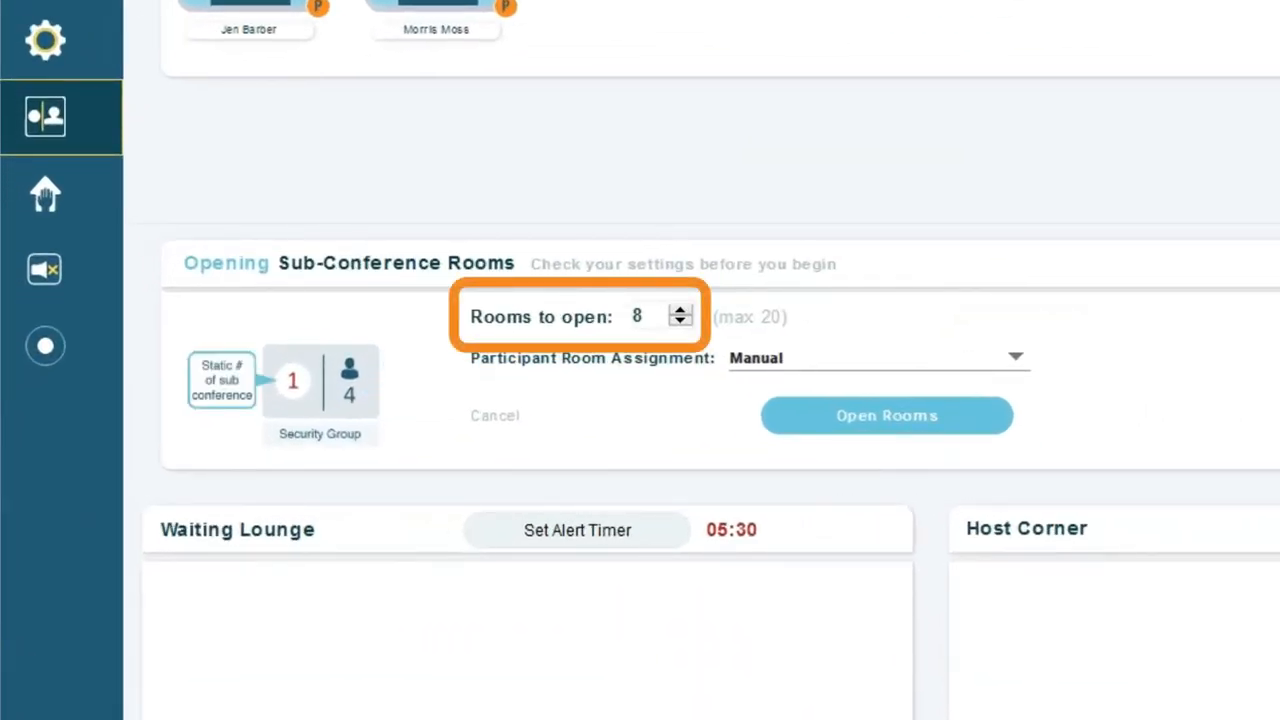
mouse_move(320, 380)
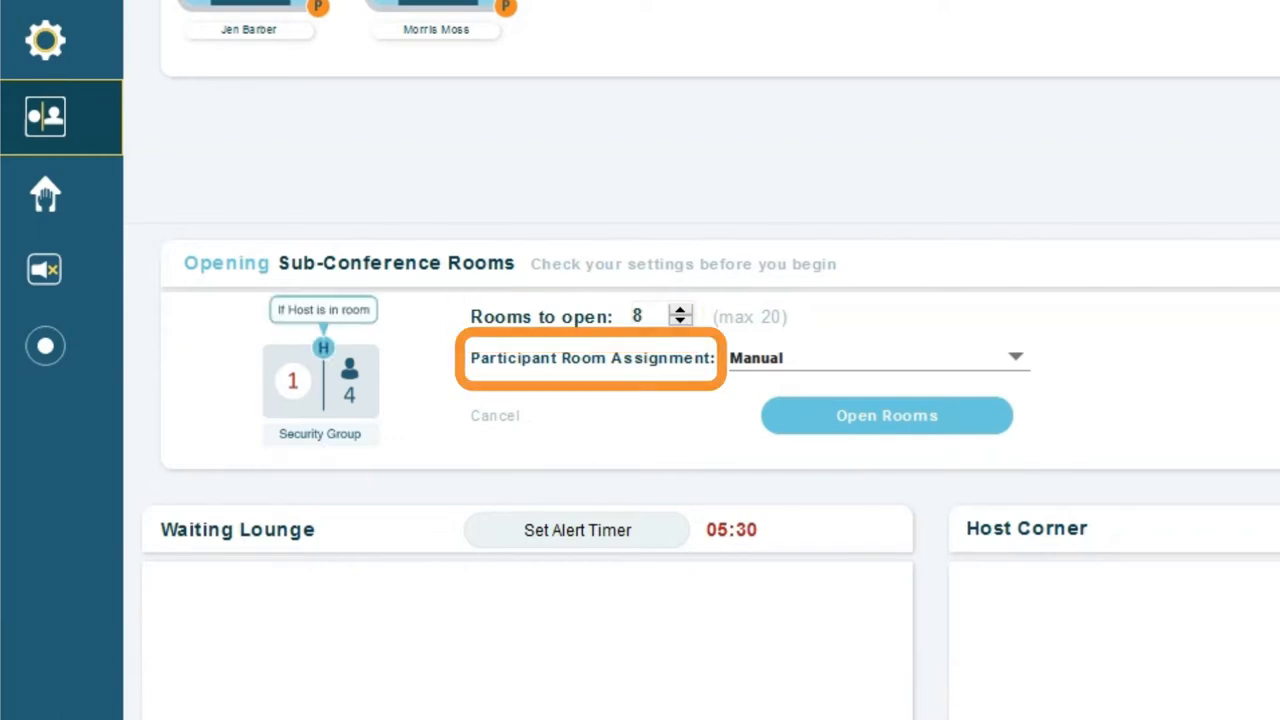
click(880, 357)
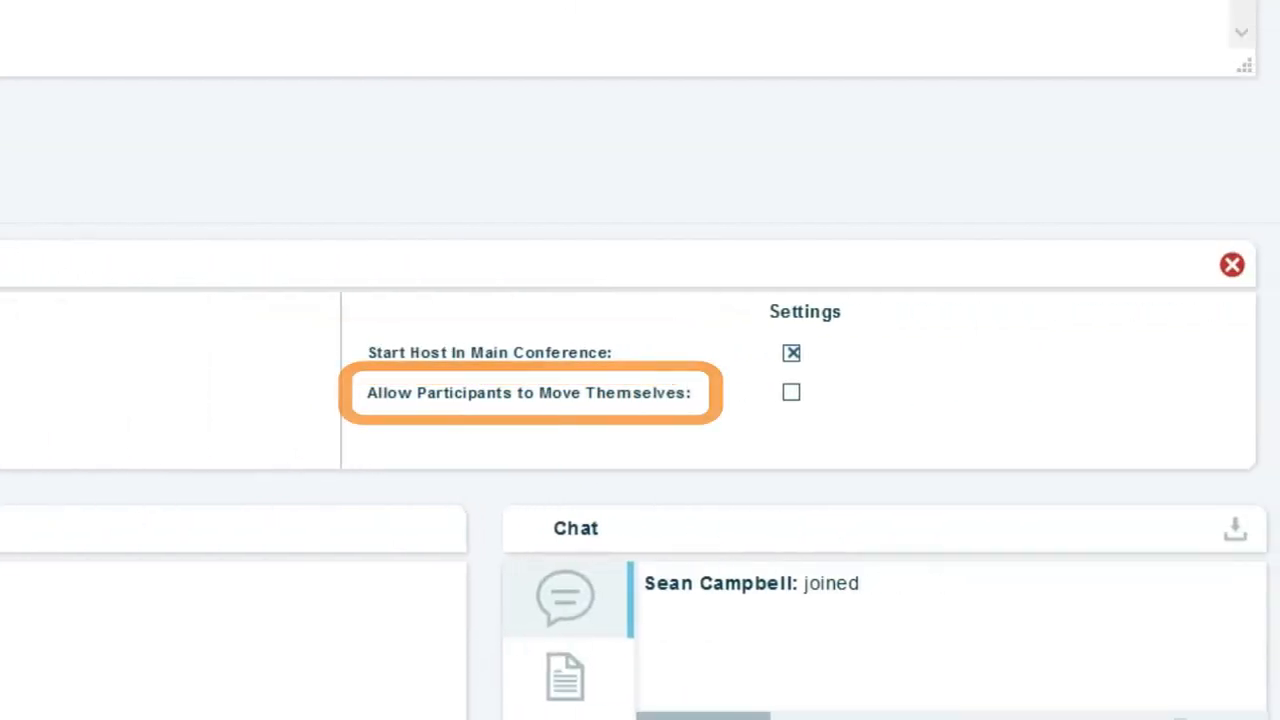
click(791, 392)
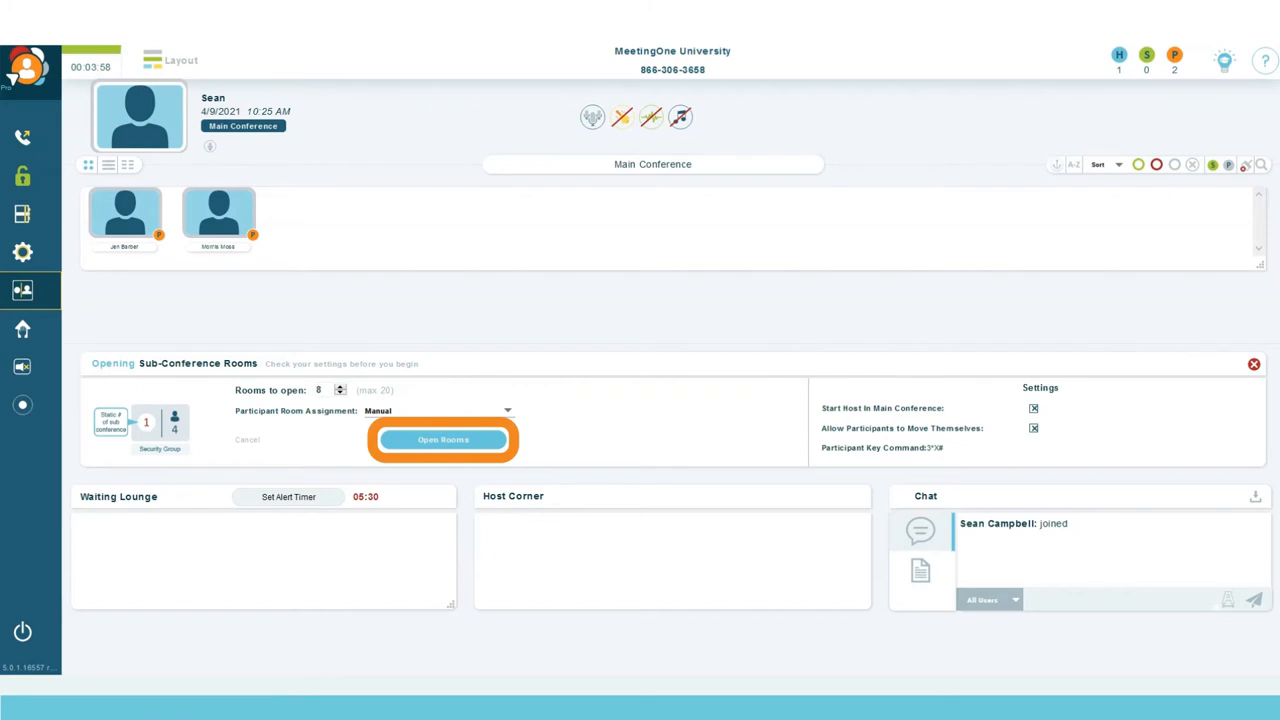
click(442, 439)
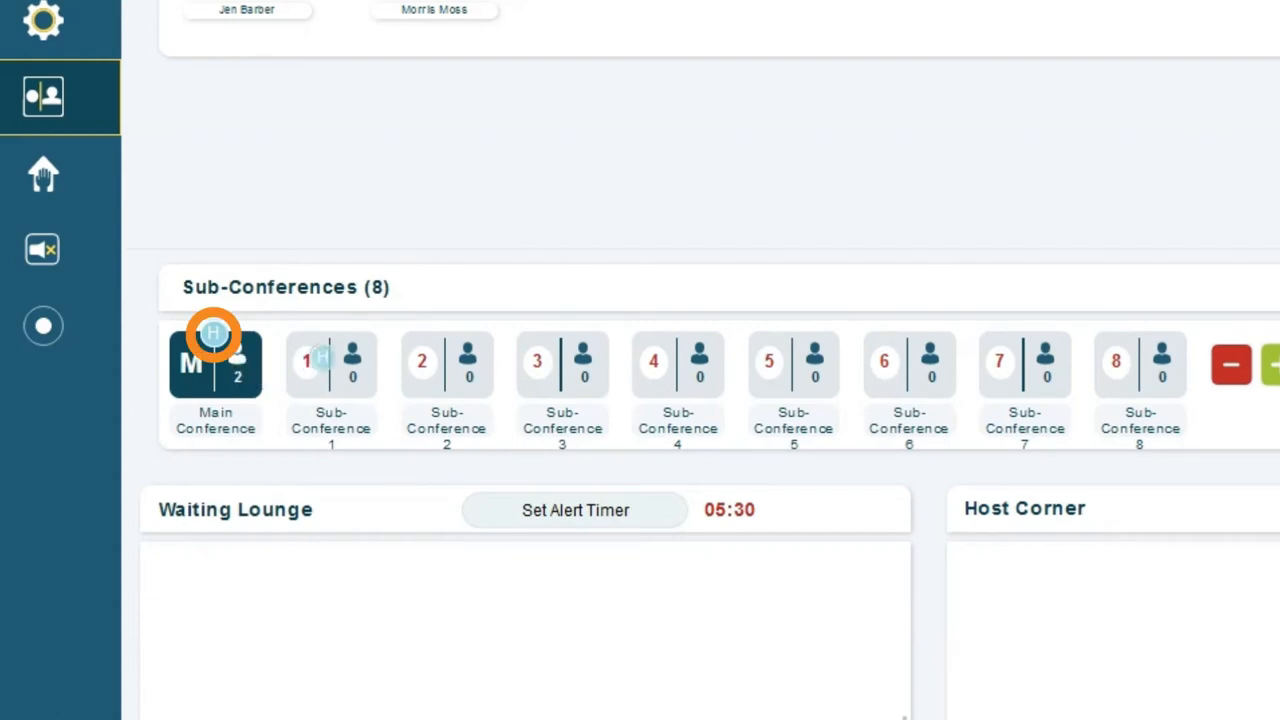
Step: Select Sub-Conference 1 and enter it to view its participants
scroll(down, 3)
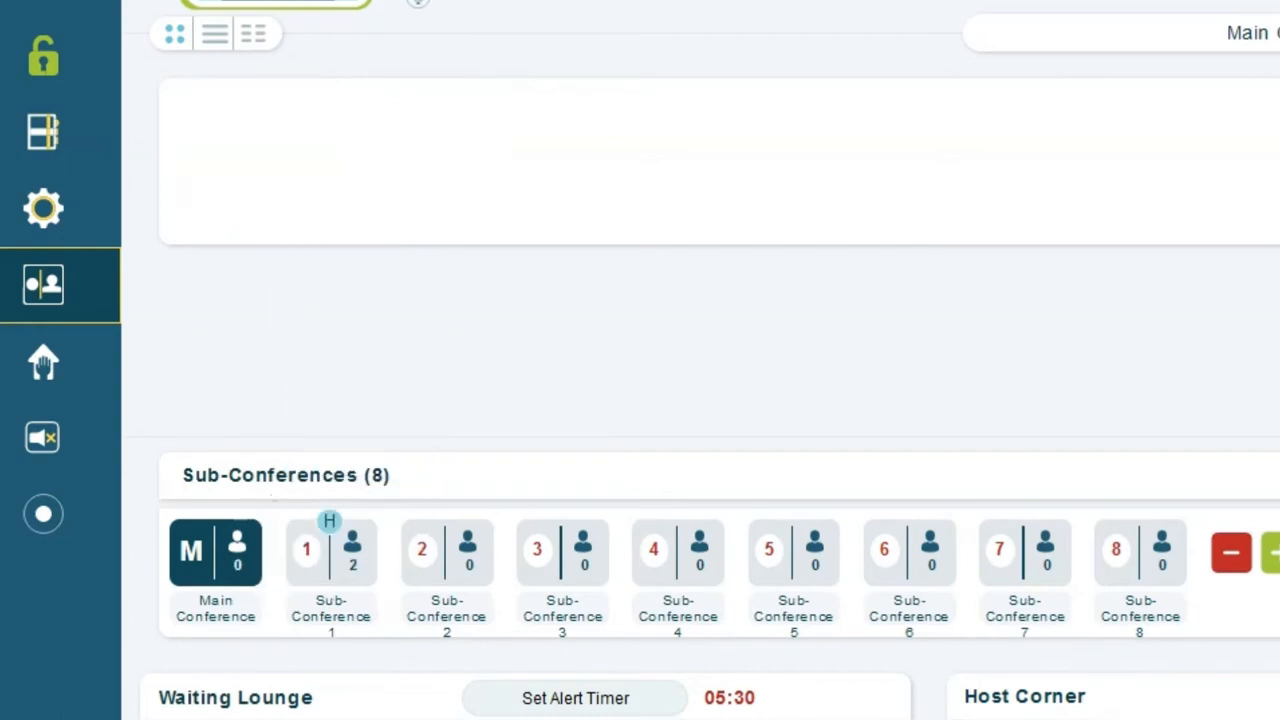
click(331, 565)
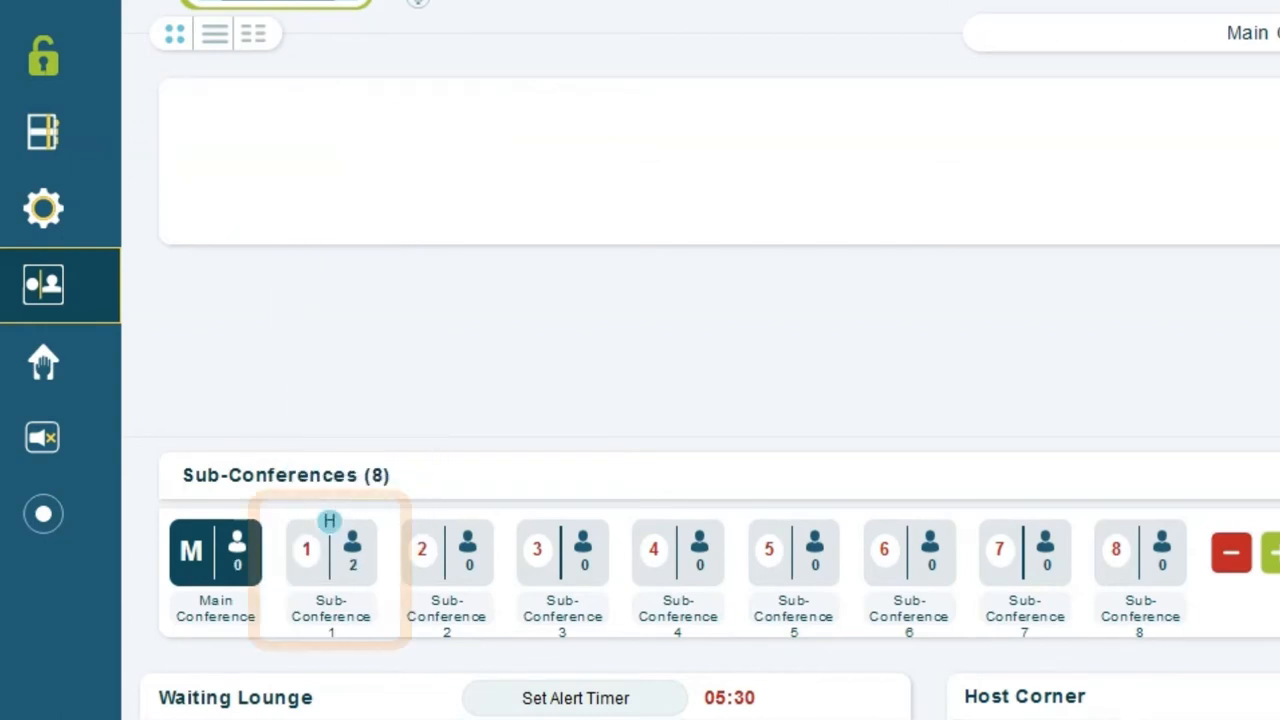
click(331, 565)
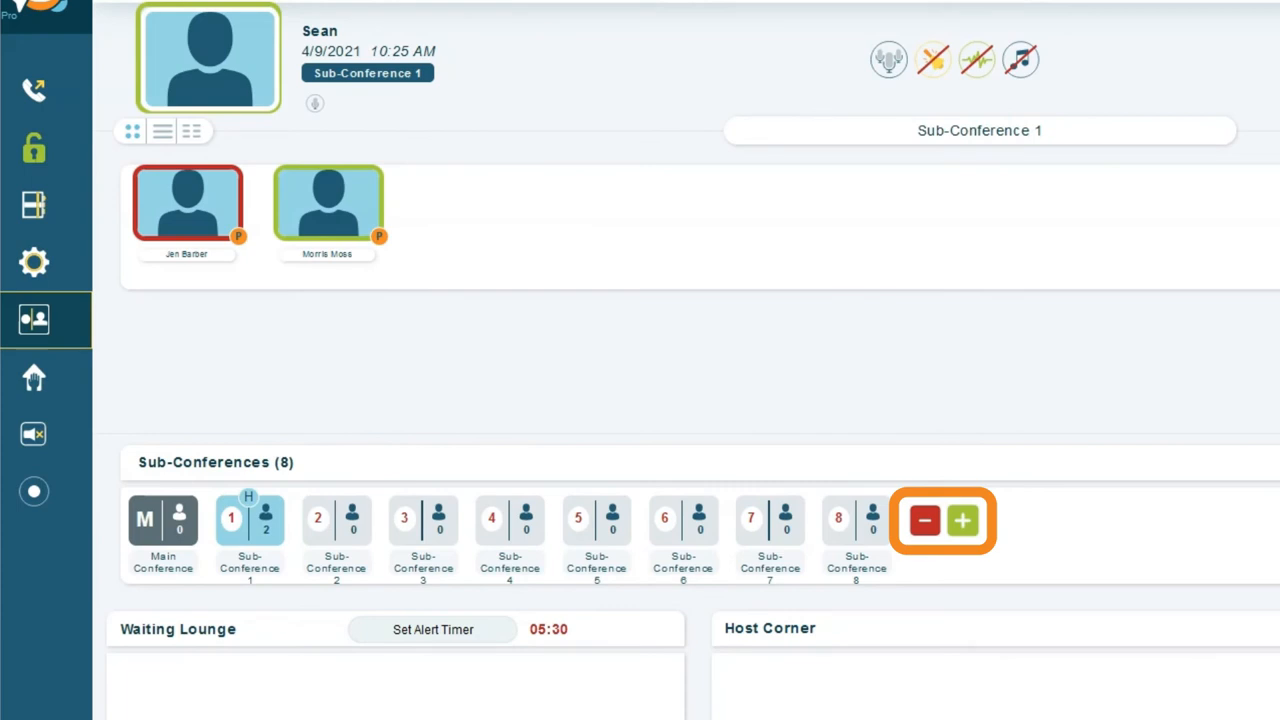
click(965, 521)
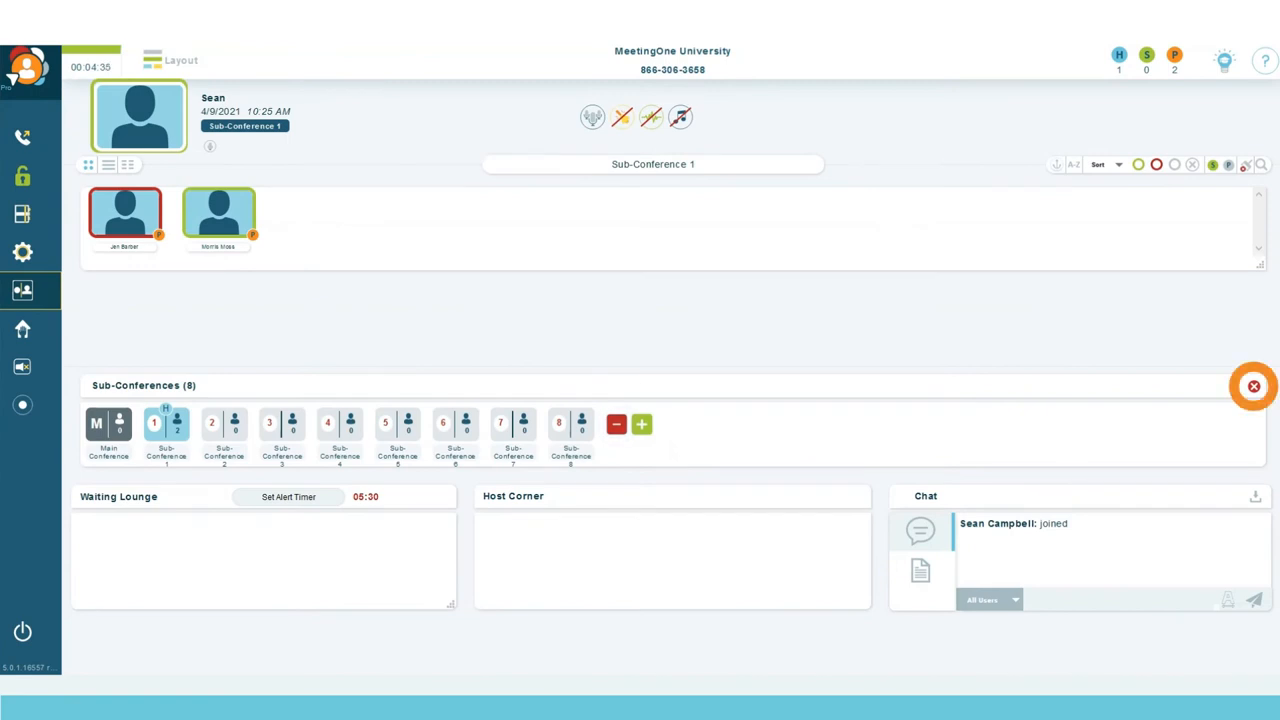
Step: Close the sub-conference rooms with the participant mute option on
click(1255, 386)
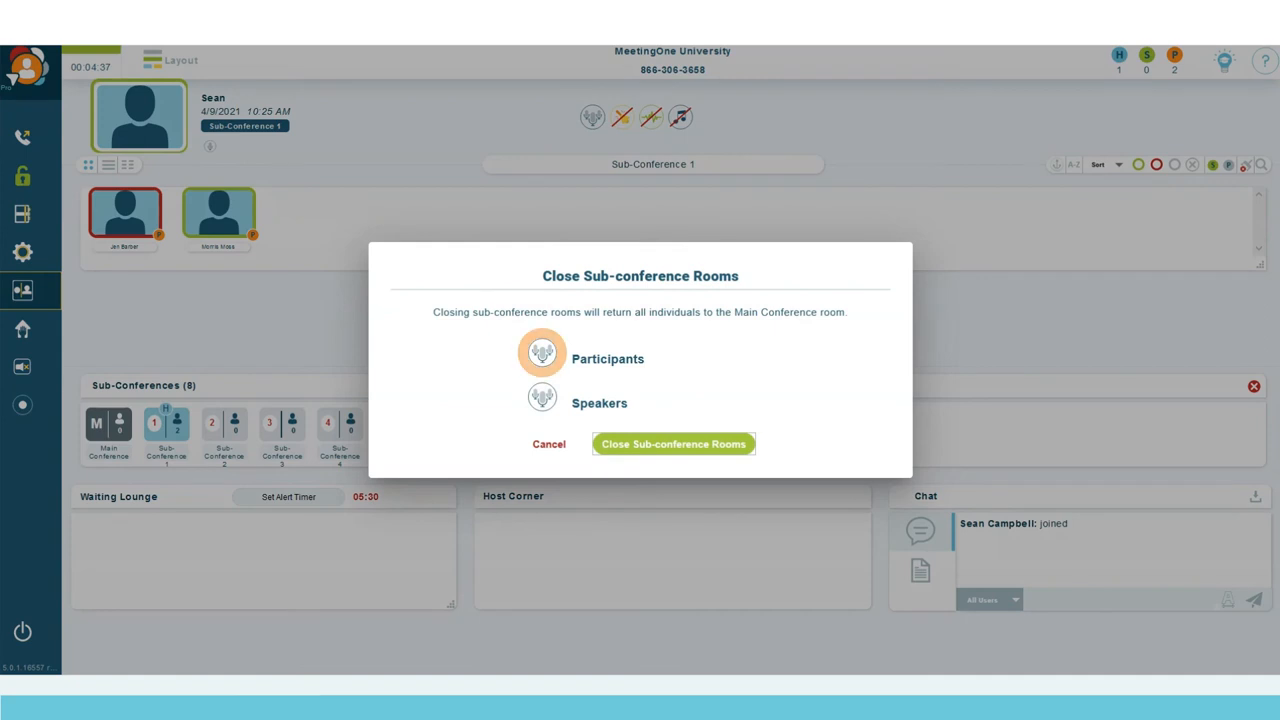
click(541, 353)
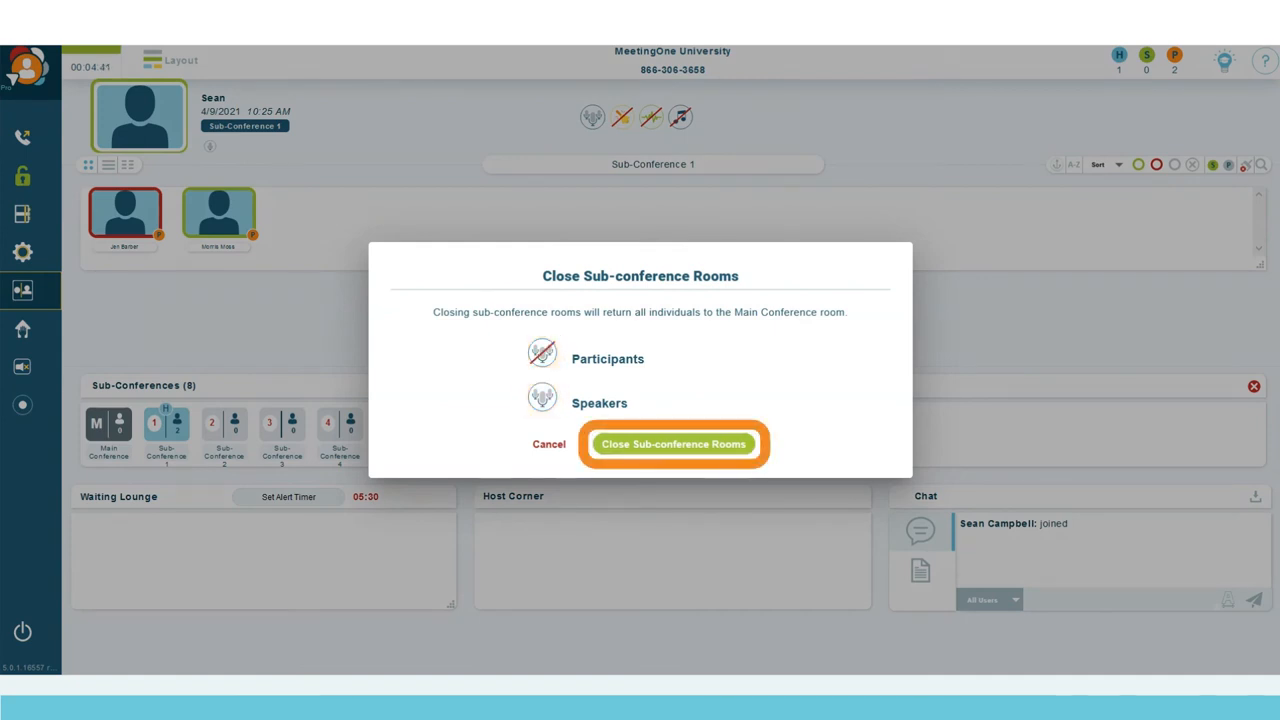
click(674, 443)
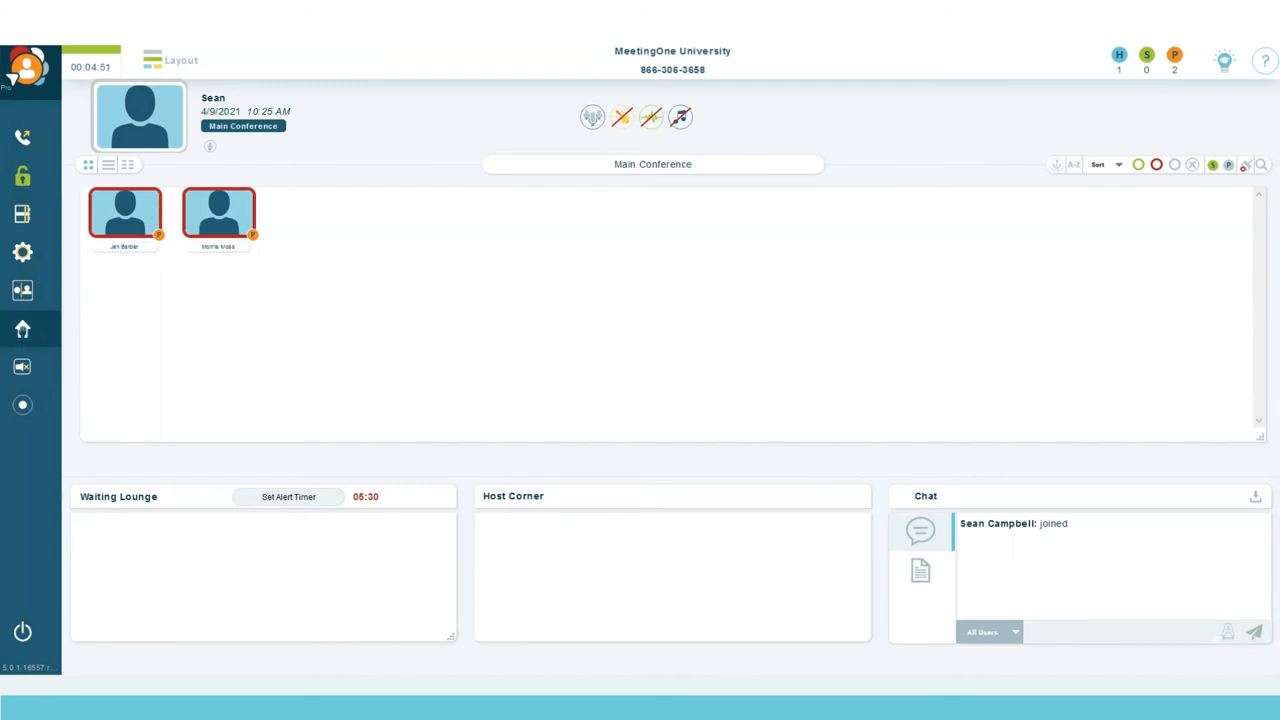
Step: Reopen the rooms with Last Room assignment and view Sub-Conference 1's participants
click(23, 290)
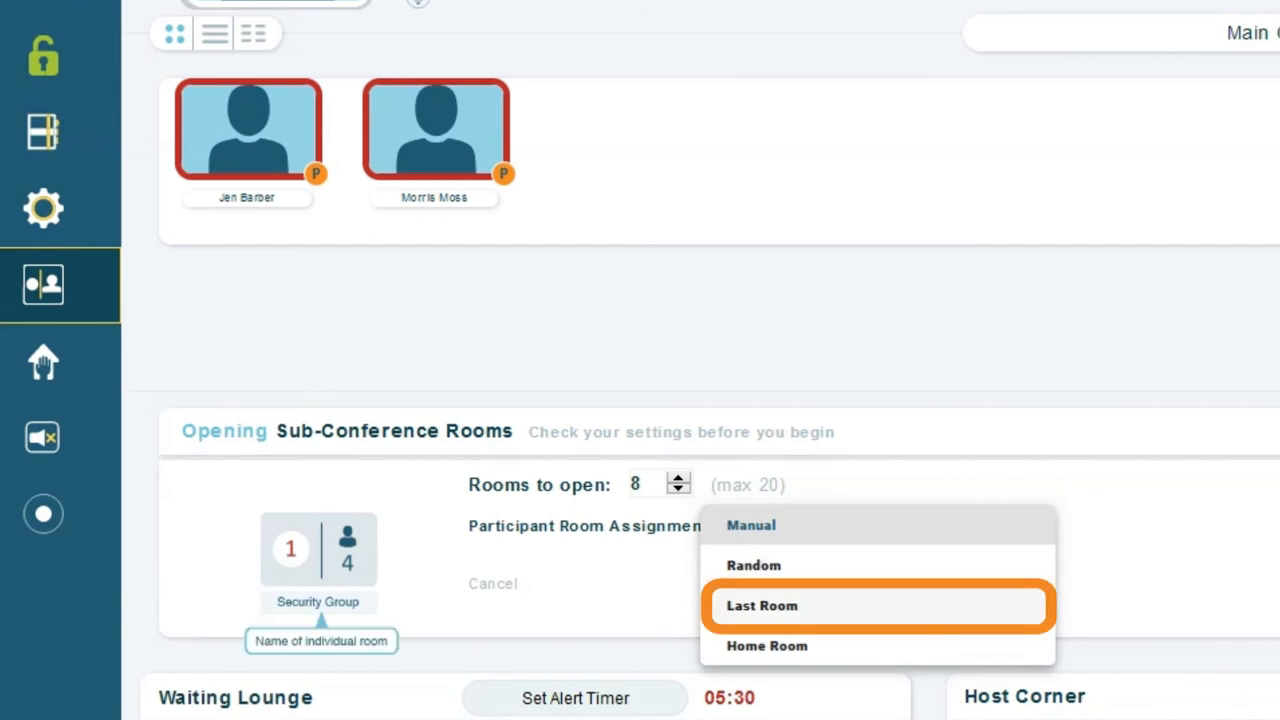
click(764, 606)
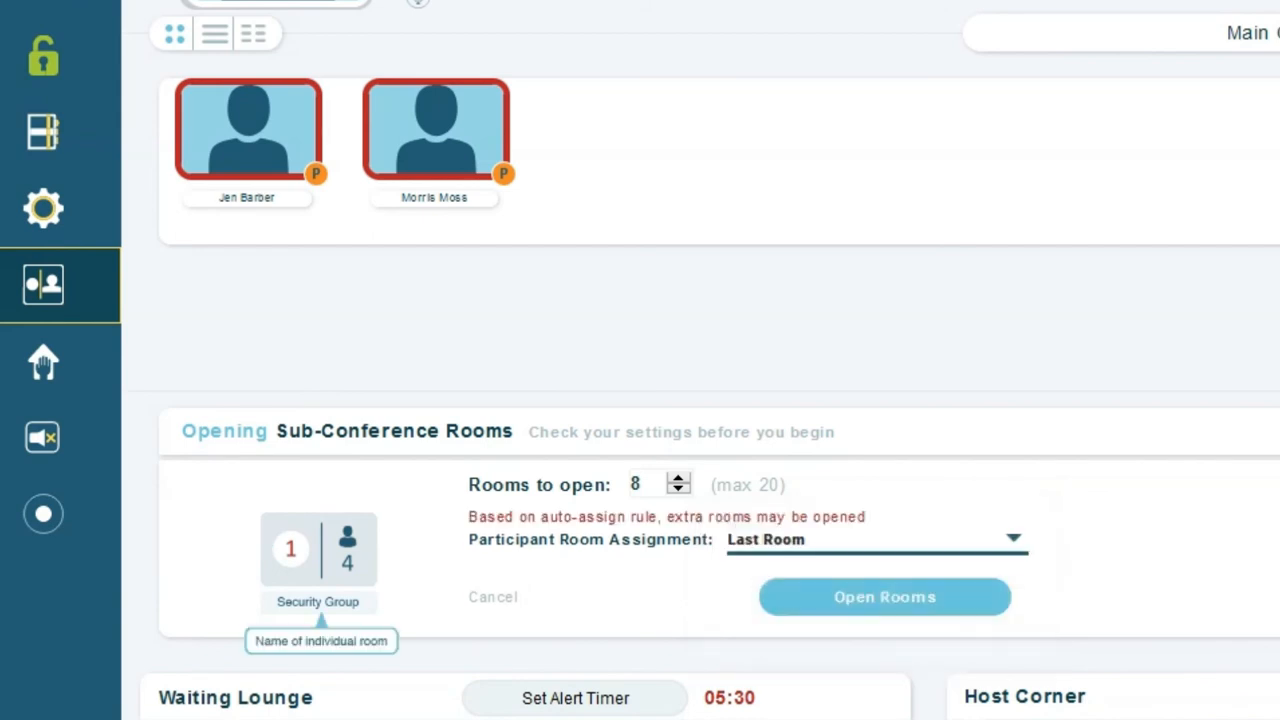
click(884, 596)
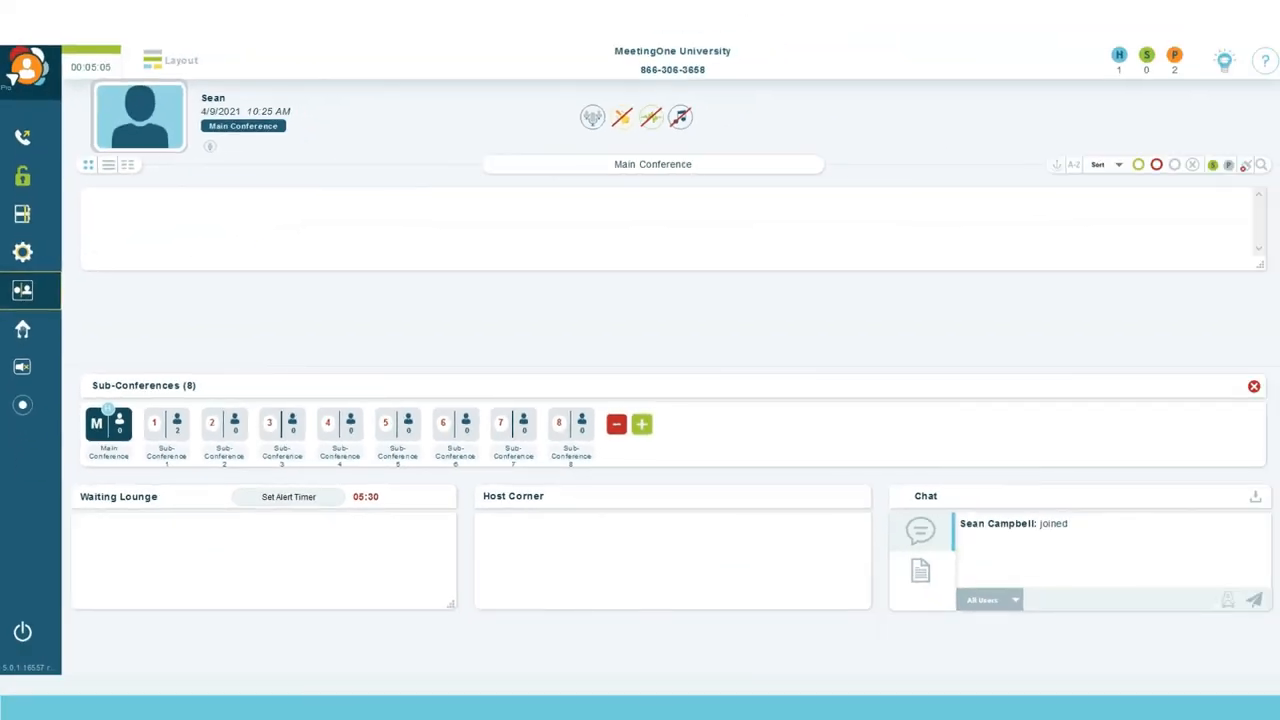
click(167, 427)
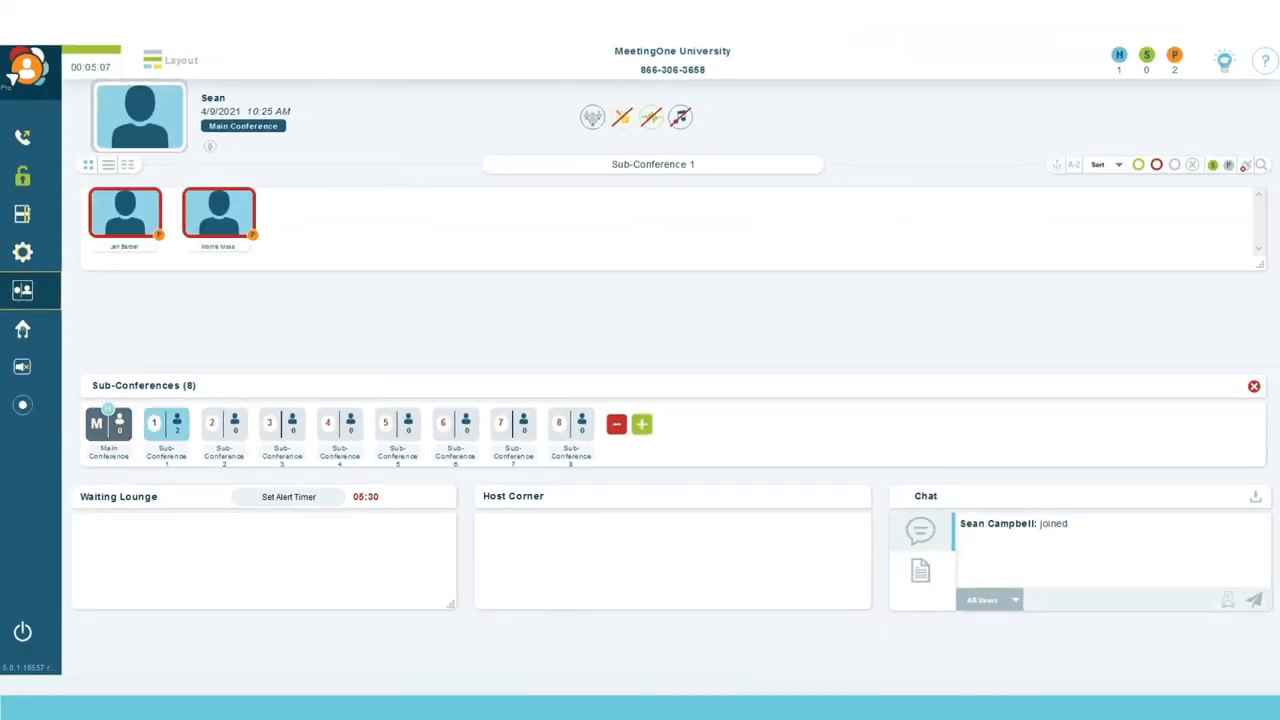